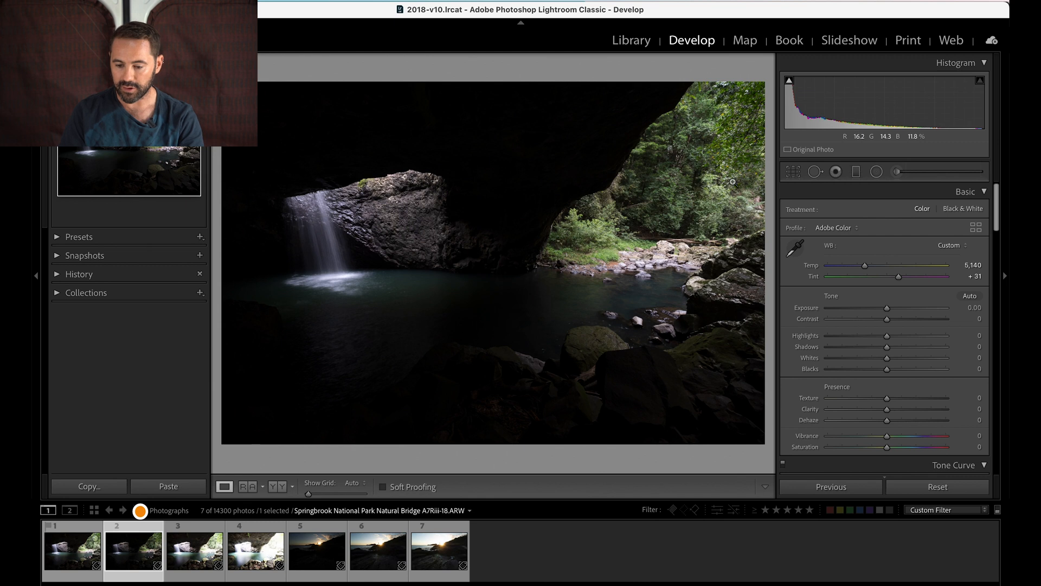
{"action": "mouse_move", "coordinate": [705, 151]}
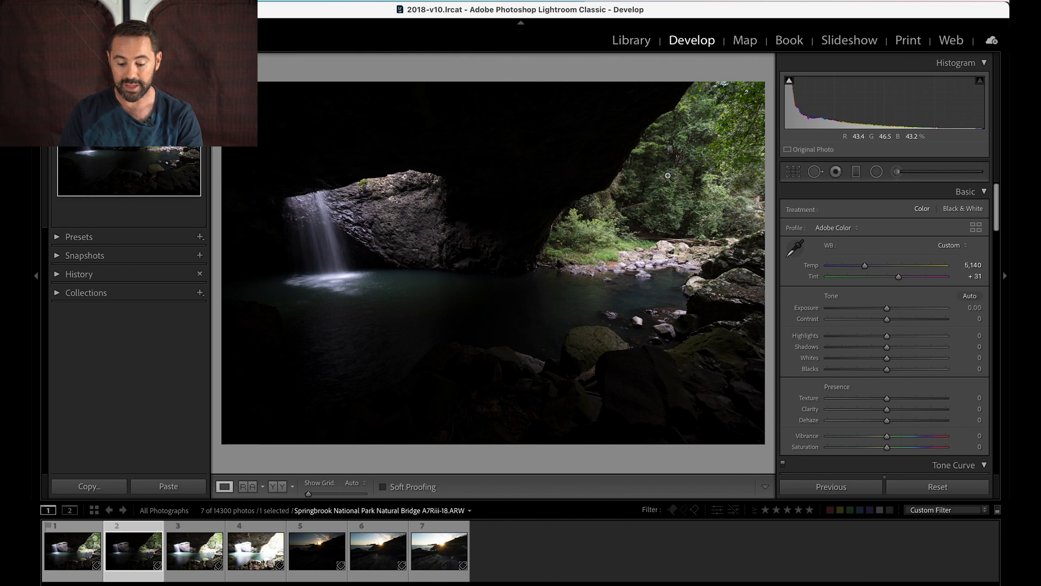
Compare the brighter third bracket, then select the first, darker exposure for editing.
{"action": "left_click", "coordinate": [194, 547]}
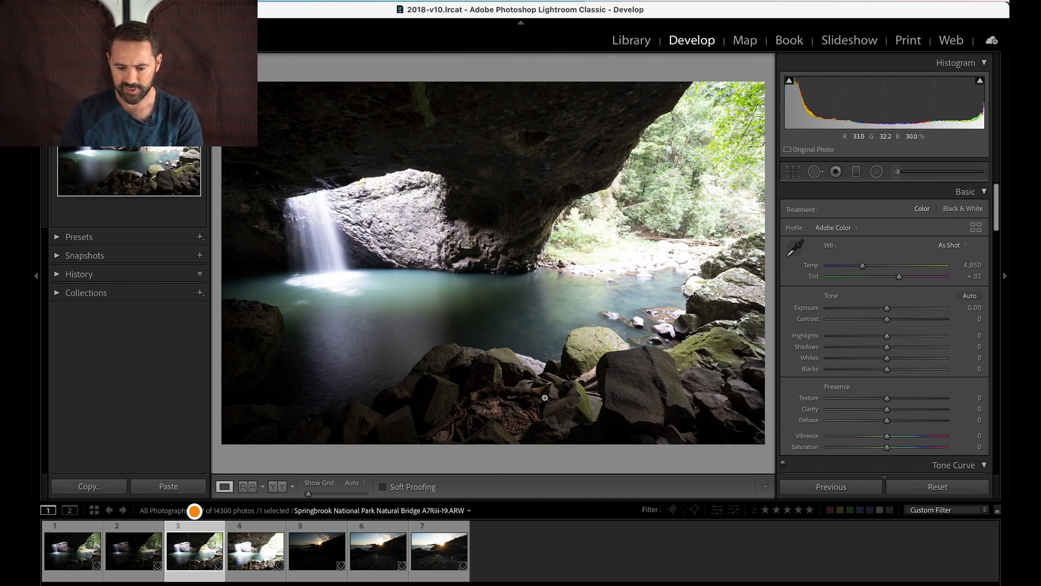
{"action": "left_click", "coordinate": [255, 549]}
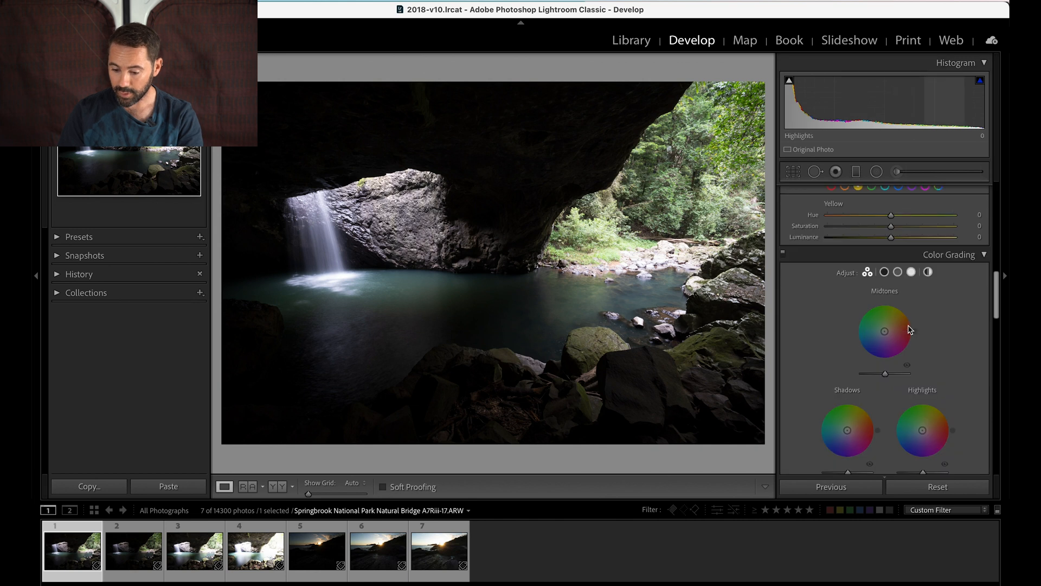
Enable Profile Corrections and set white balance to Temp 5,308, Tint +32 on the first frame.
{"action": "scroll", "scroll_direction": "down", "scroll_amount": 3}
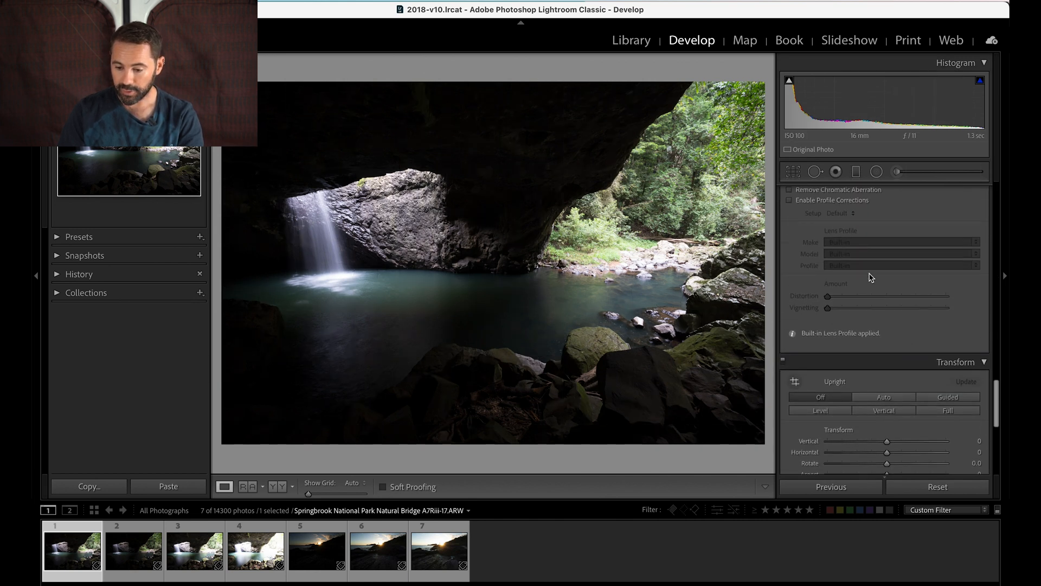
{"action": "left_click", "coordinate": [790, 224]}
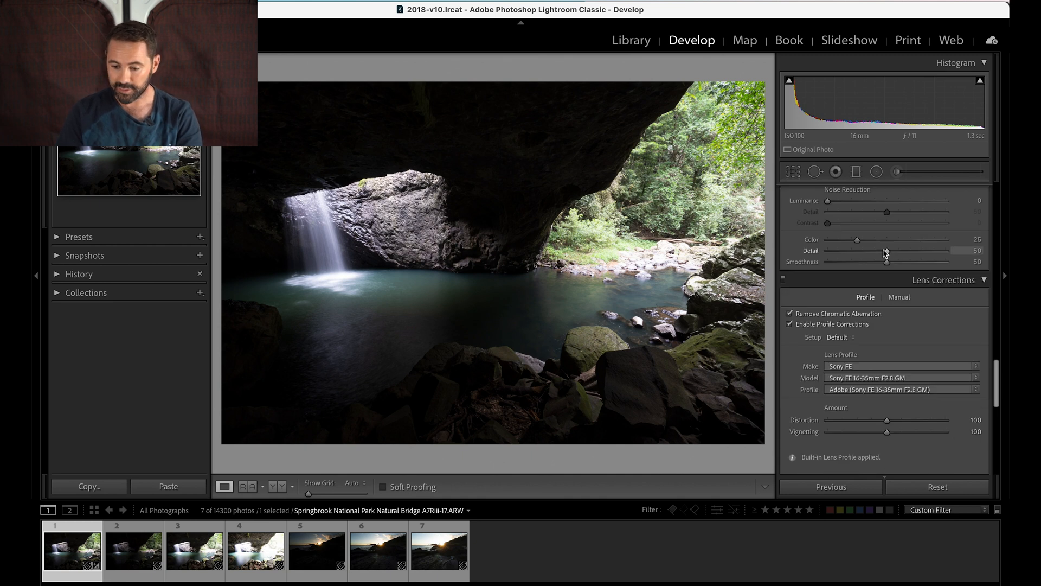
{"action": "left_click", "coordinate": [965, 190]}
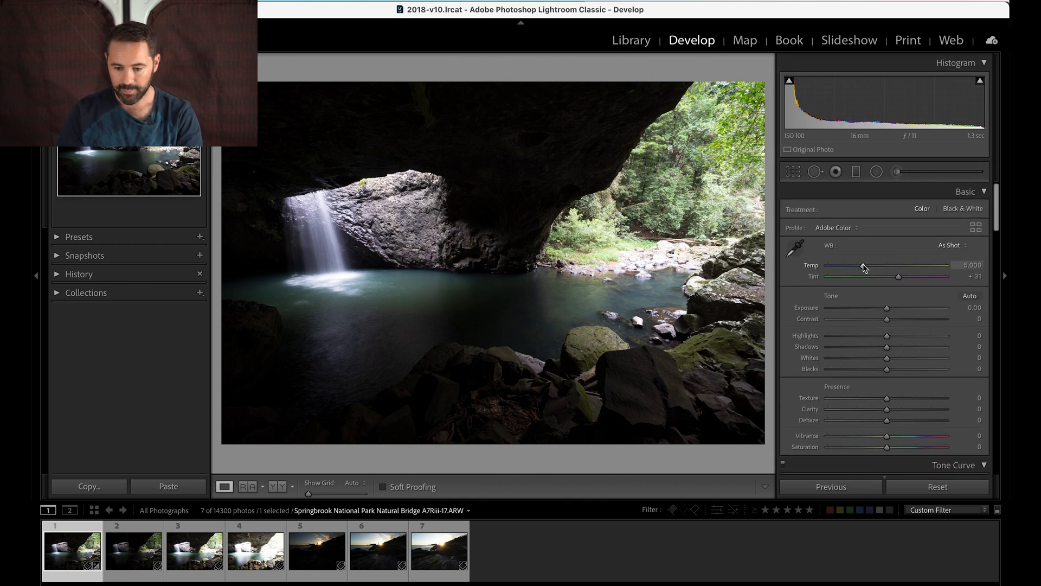
{"action": "left_click_drag", "start_coordinate": [864, 266], "coordinate": [866, 265]}
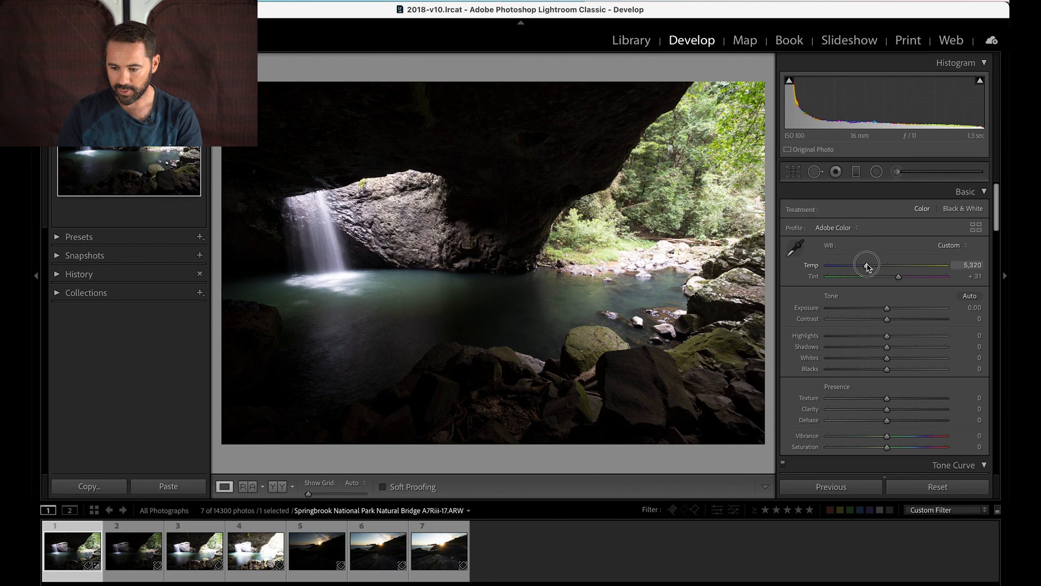
{"action": "left_click_drag", "start_coordinate": [869, 265], "coordinate": [866, 264]}
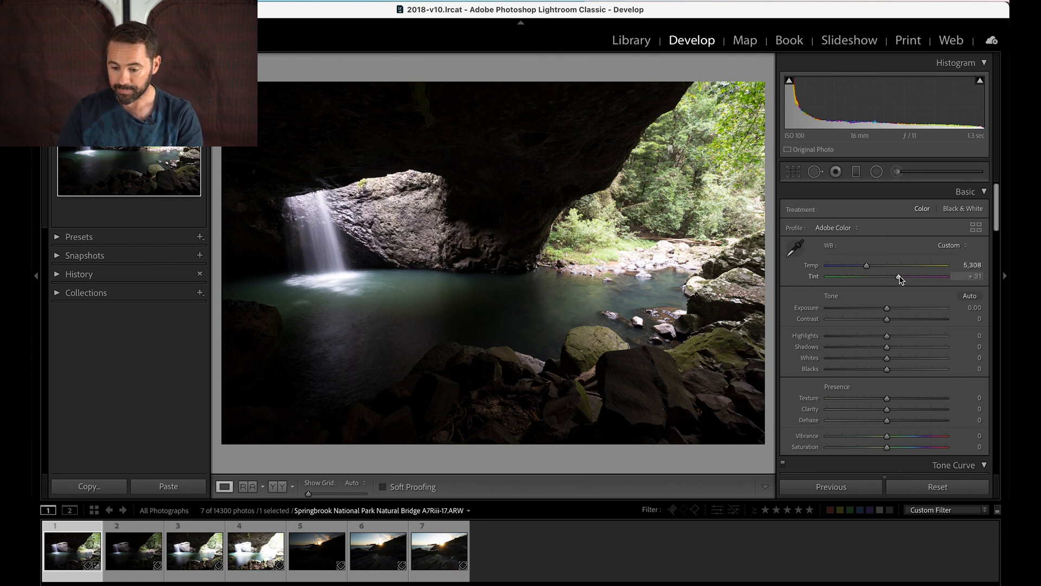
{"action": "left_click_drag", "start_coordinate": [903, 275], "coordinate": [900, 276]}
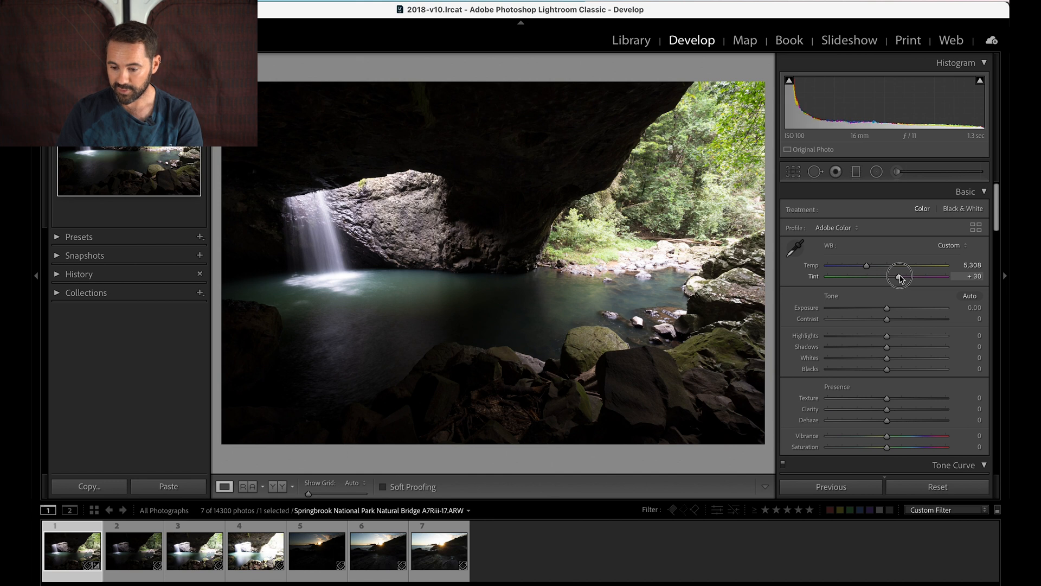
{"action": "left_click_drag", "start_coordinate": [901, 276], "coordinate": [904, 276]}
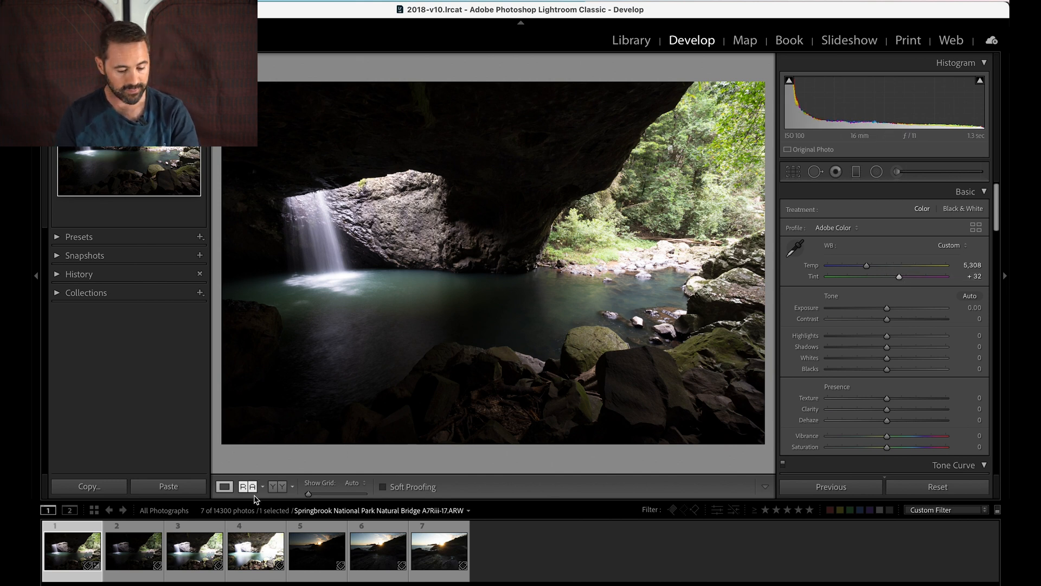
{"action": "left_click", "coordinate": [256, 548]}
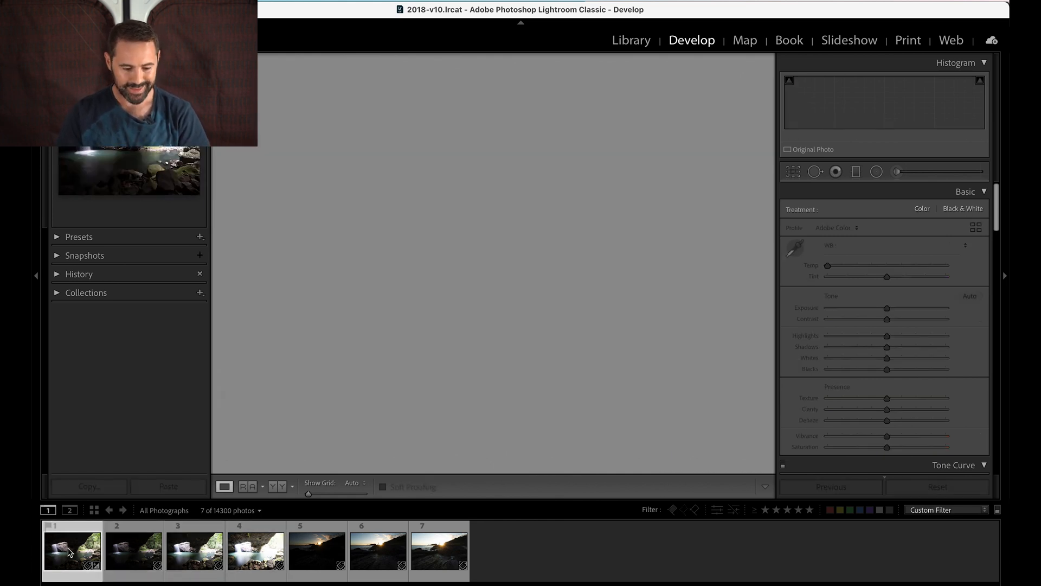
Synchronize the first frame's settings, all boxes checked, to the four selected brackets.
{"action": "left_click", "coordinate": [256, 547]}
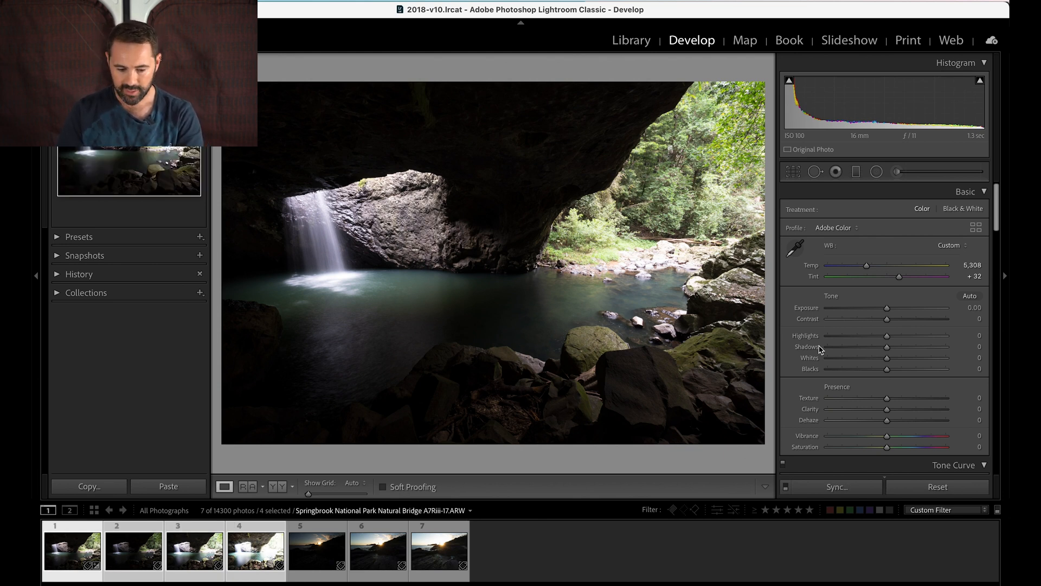
{"action": "left_click", "coordinate": [838, 486]}
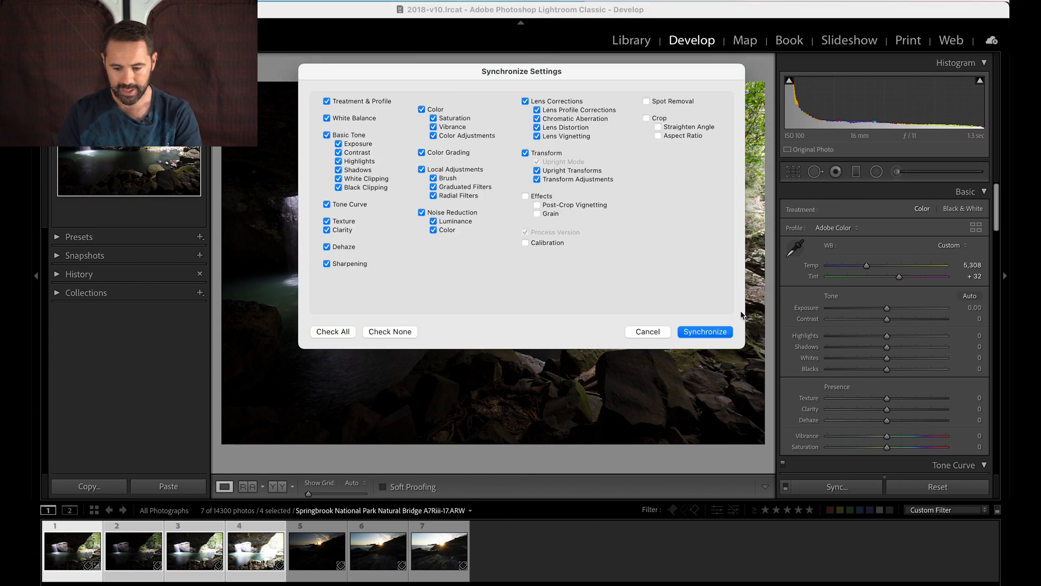
{"action": "left_click", "coordinate": [704, 332]}
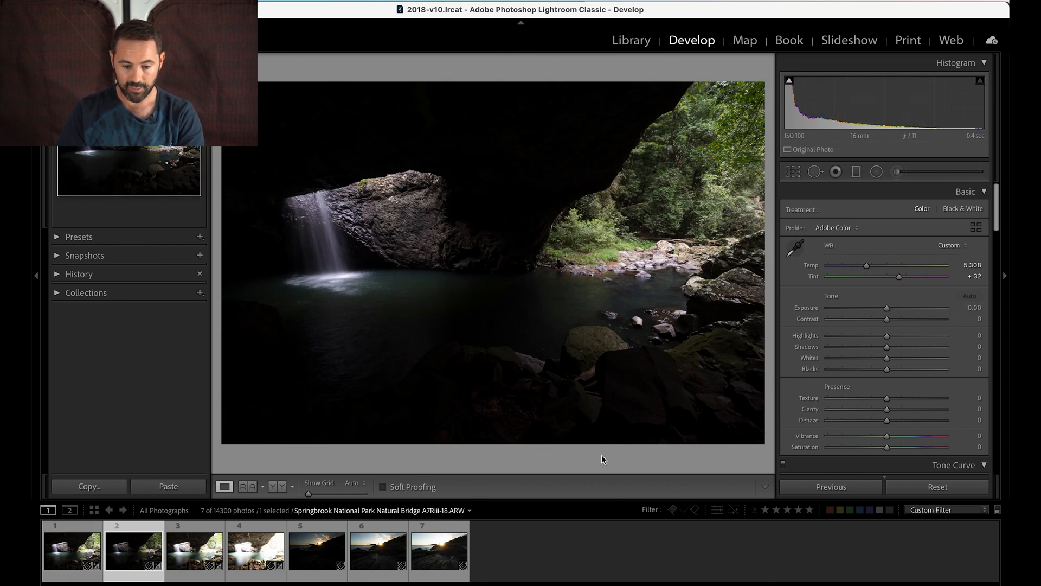
Check frames 4 and 2 show the synced white balance, then reselect all four brackets.
{"action": "left_click", "coordinate": [194, 549]}
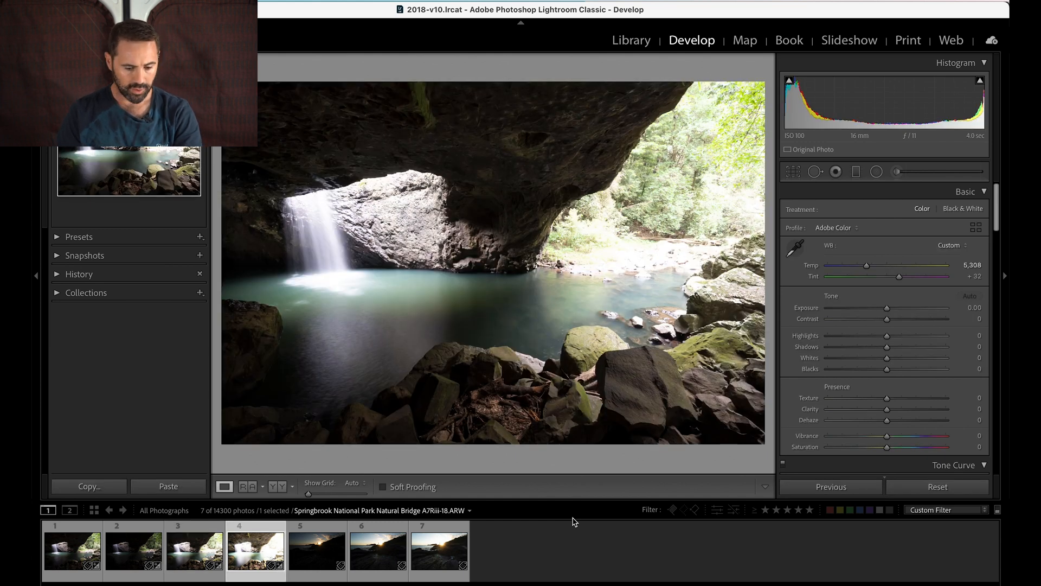
{"action": "left_click", "coordinate": [132, 549]}
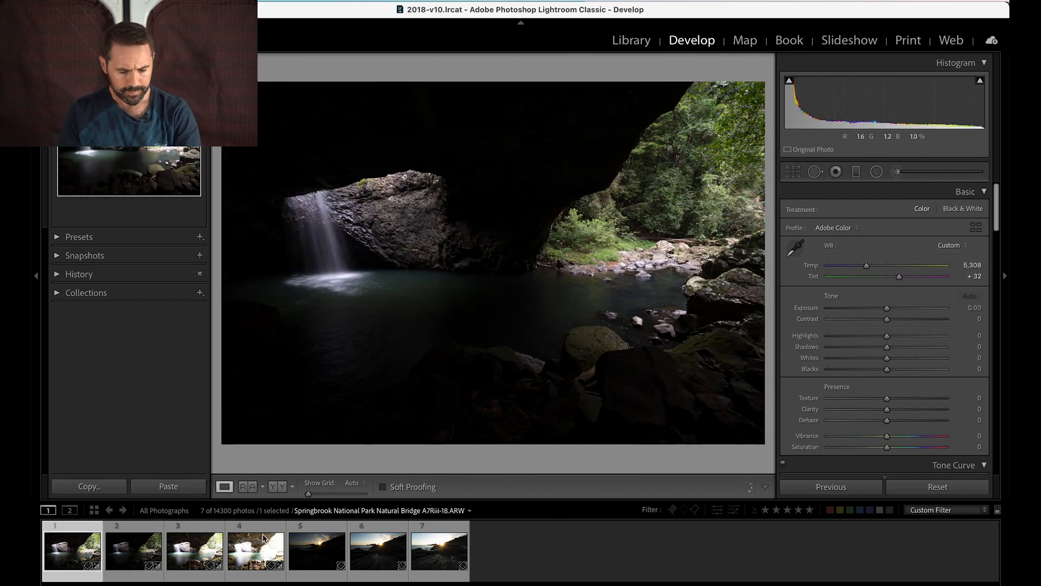
{"action": "left_click", "coordinate": [256, 548]}
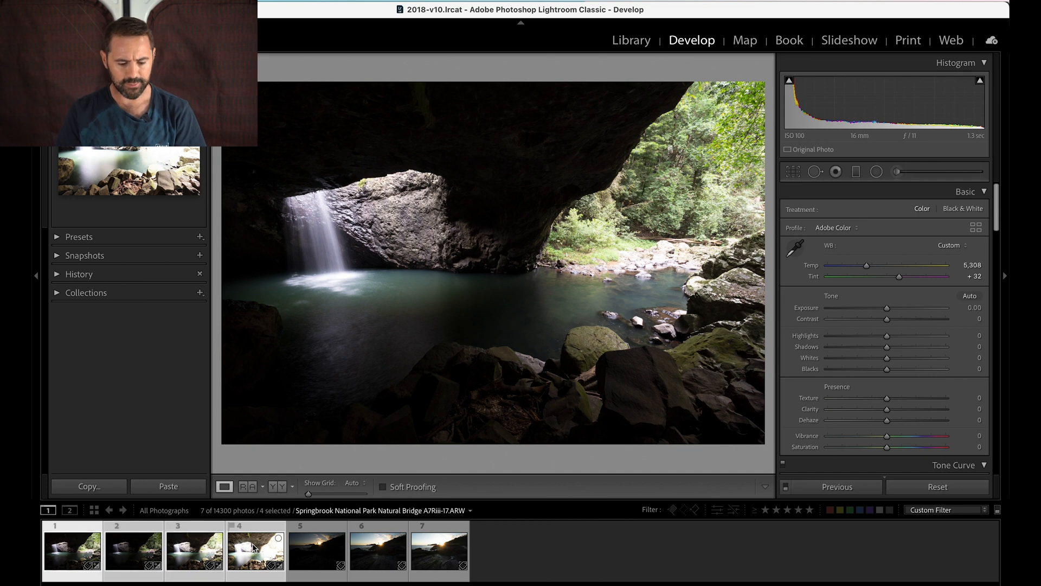
Bring up the context menu on the four selected brackets to start an HDR Photo Merge.
{"action": "right_click", "coordinate": [256, 548]}
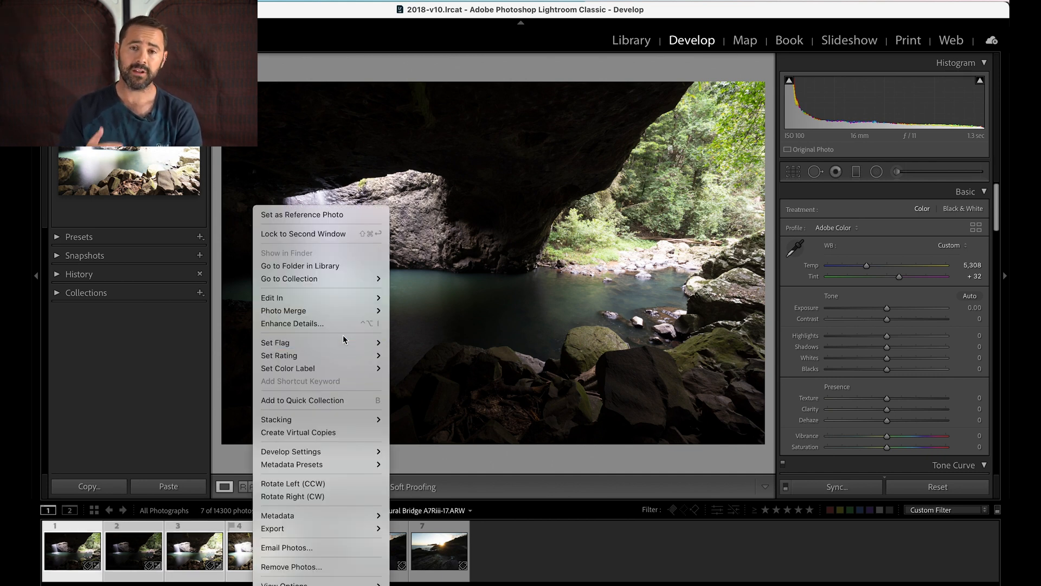
{"action": "mouse_move", "coordinate": [283, 310]}
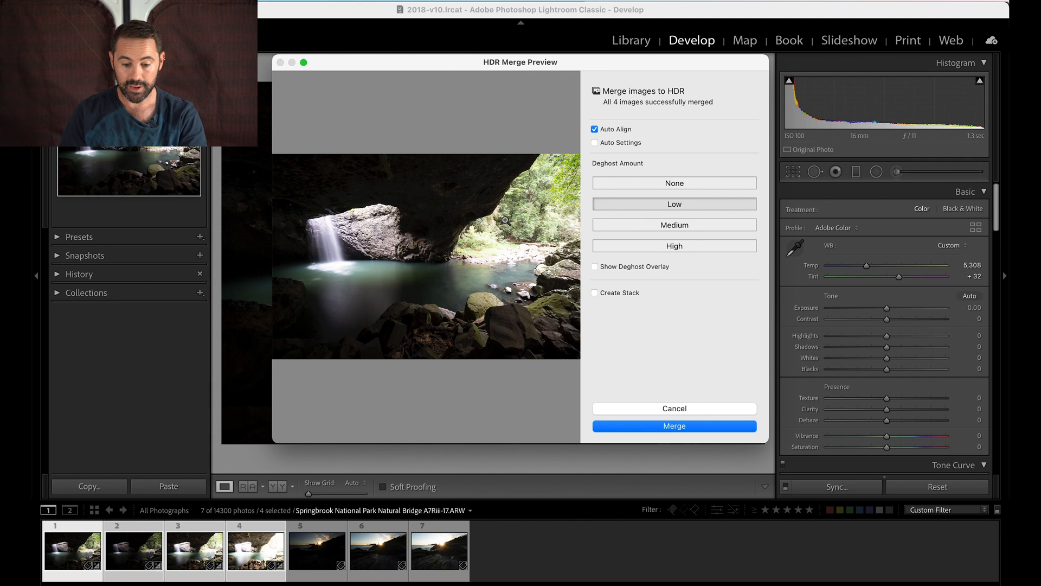
{"action": "mouse_move", "coordinate": [649, 137]}
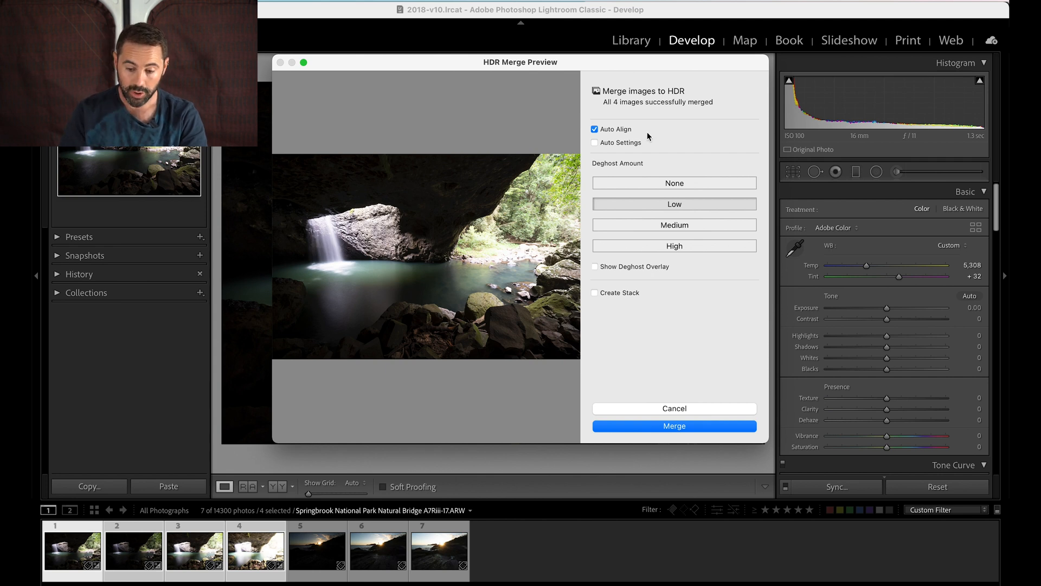
Keep Auto Align on, leave Auto Settings off, and preview then hide the deghost overlay.
{"action": "left_click", "coordinate": [595, 129]}
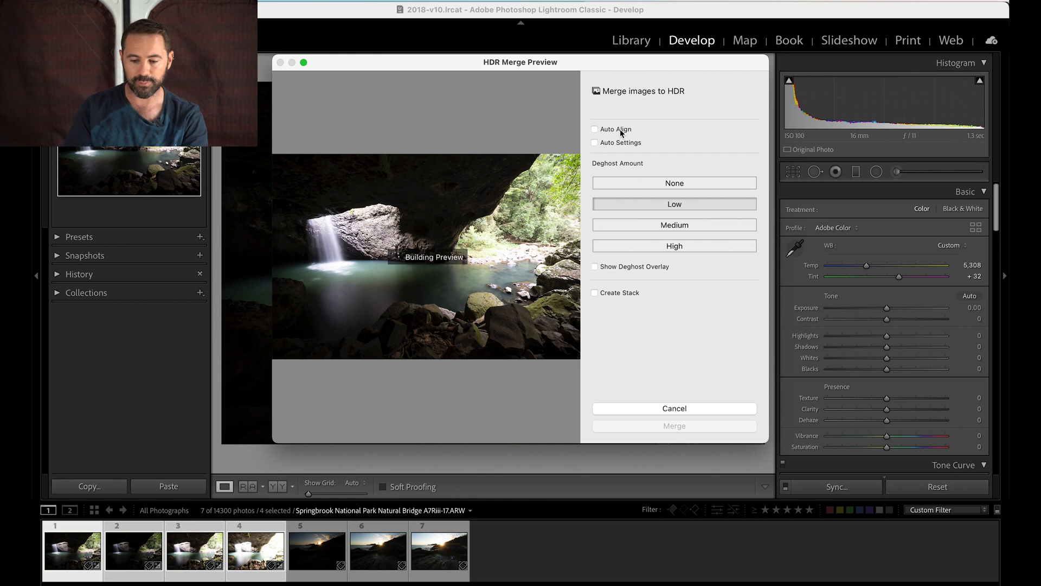
{"action": "left_click", "coordinate": [594, 129]}
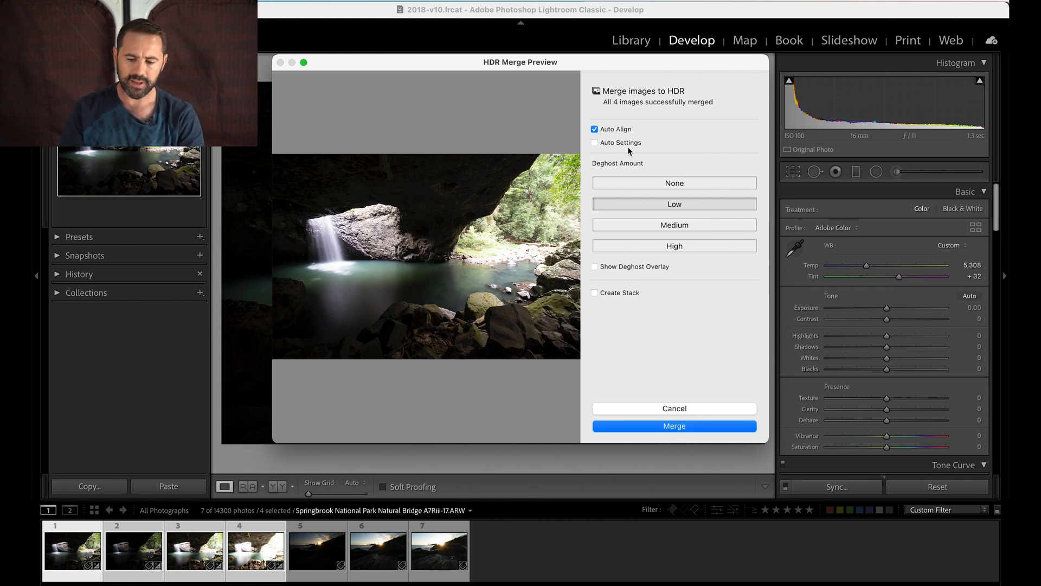
{"action": "left_click", "coordinate": [594, 142]}
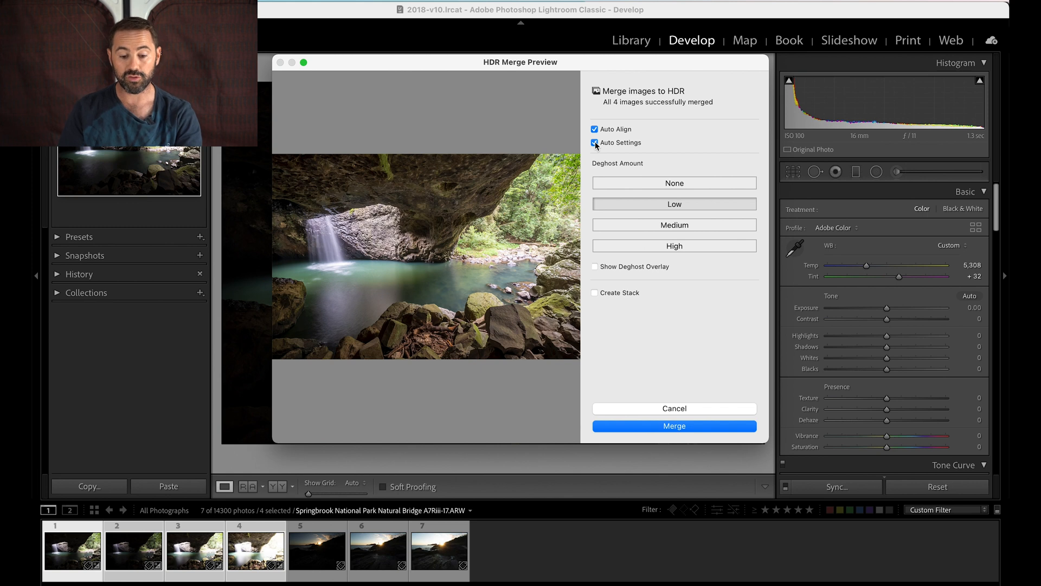
{"action": "left_click", "coordinate": [594, 142]}
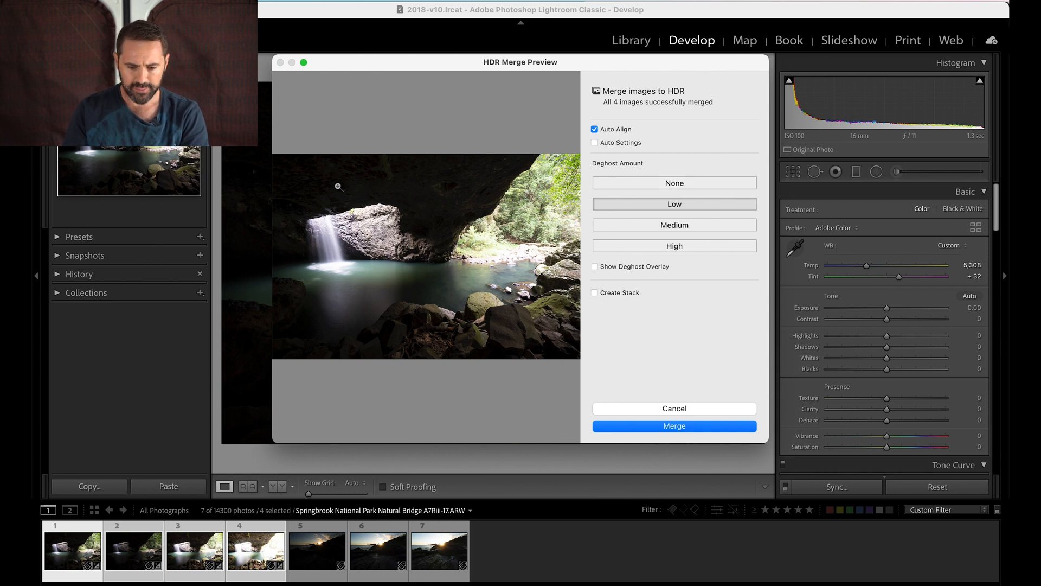
{"action": "mouse_move", "coordinate": [665, 276]}
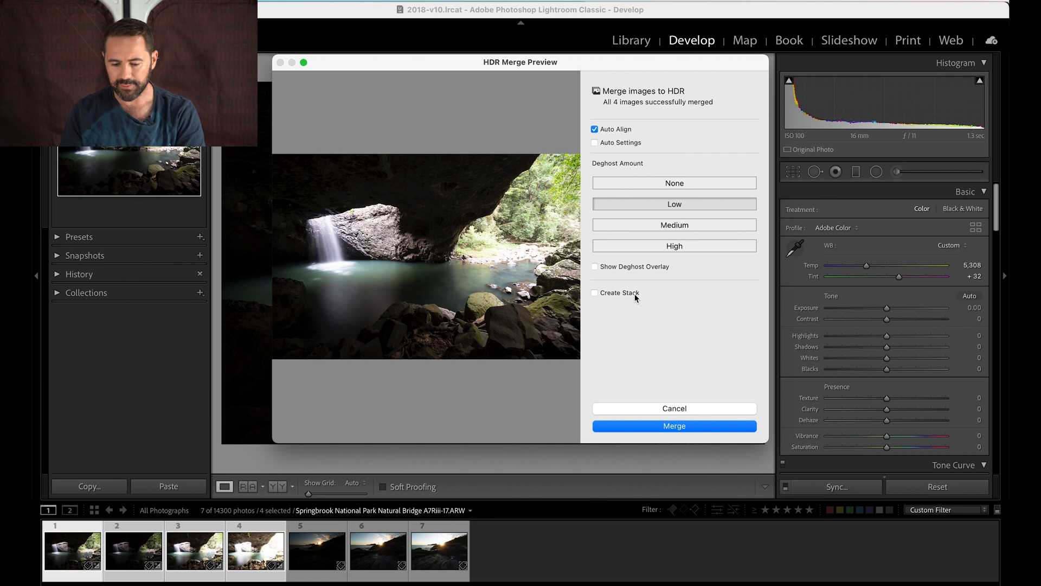
{"action": "mouse_move", "coordinate": [643, 294]}
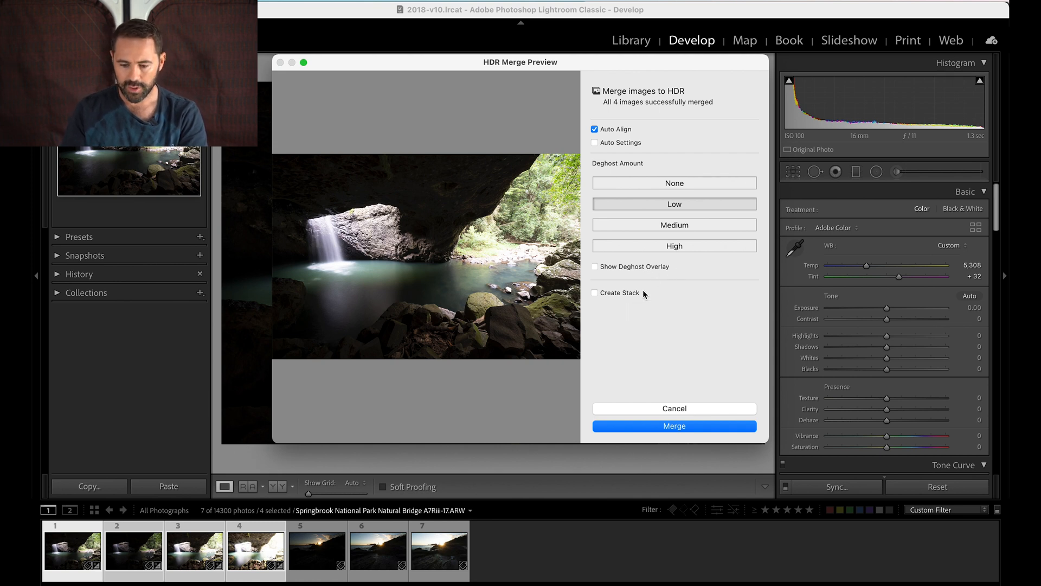
{"action": "left_click", "coordinate": [595, 267]}
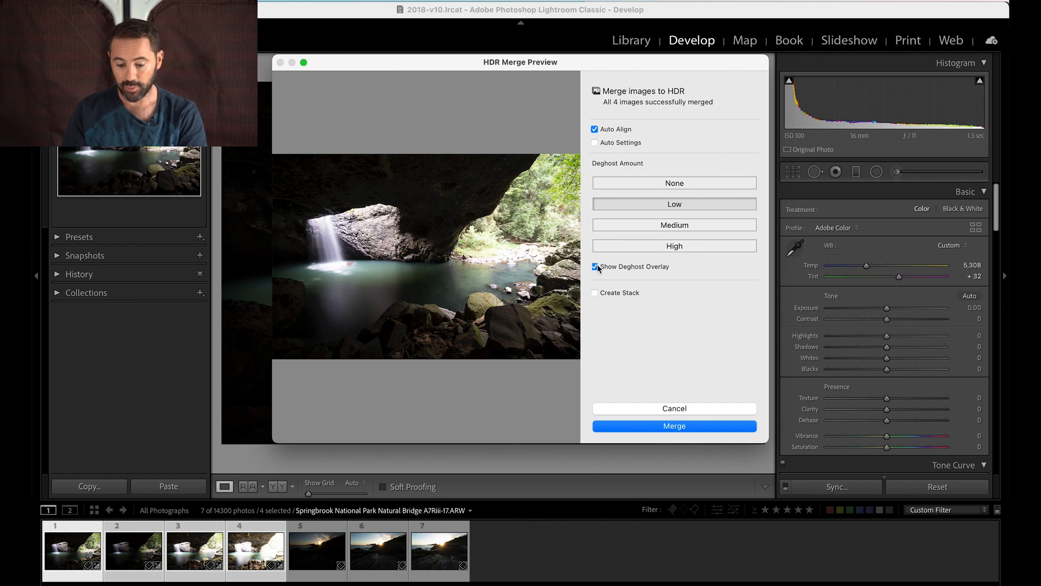
{"action": "left_click", "coordinate": [595, 266]}
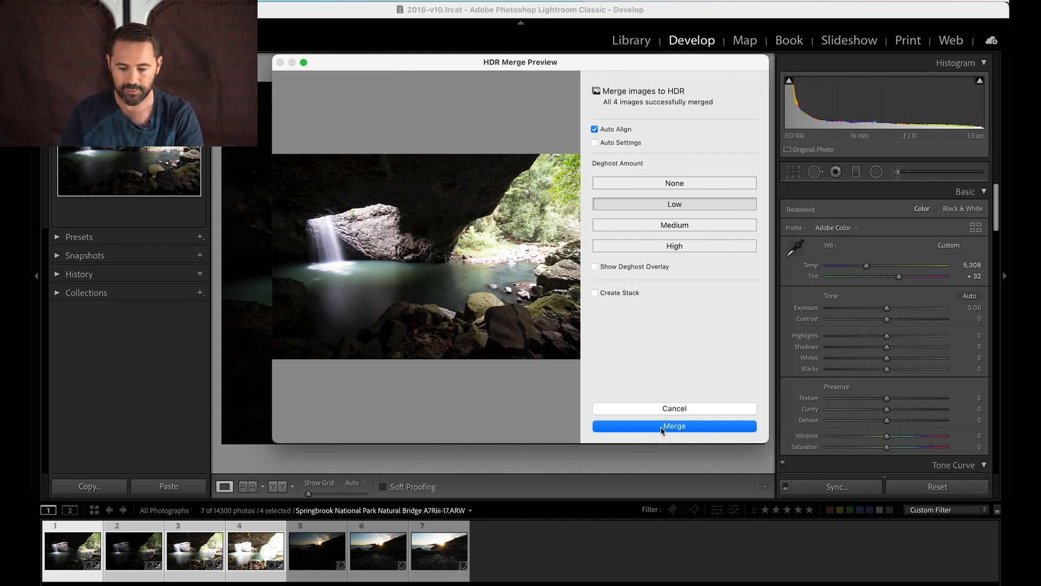
Merge the four brackets into a new HDR DNG opened in Develop.
{"action": "left_click", "coordinate": [673, 425]}
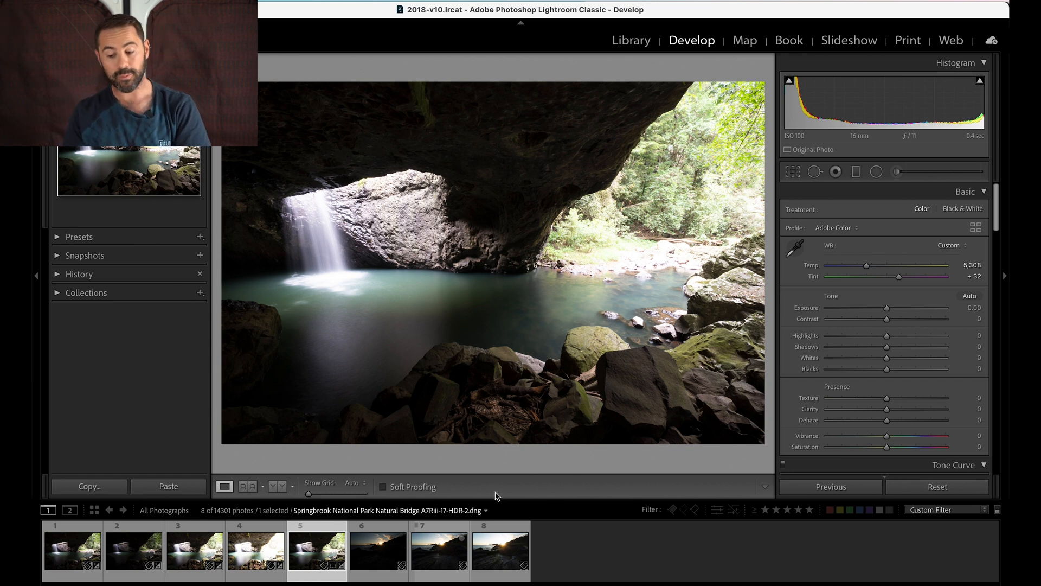
{"action": "mouse_move", "coordinate": [487, 497]}
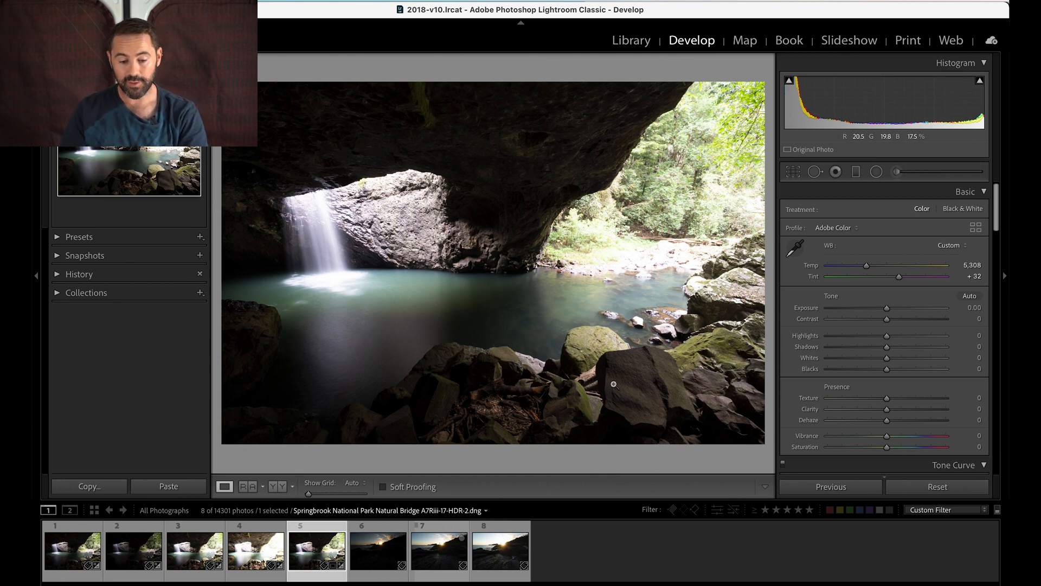
{"action": "mouse_move", "coordinate": [863, 334]}
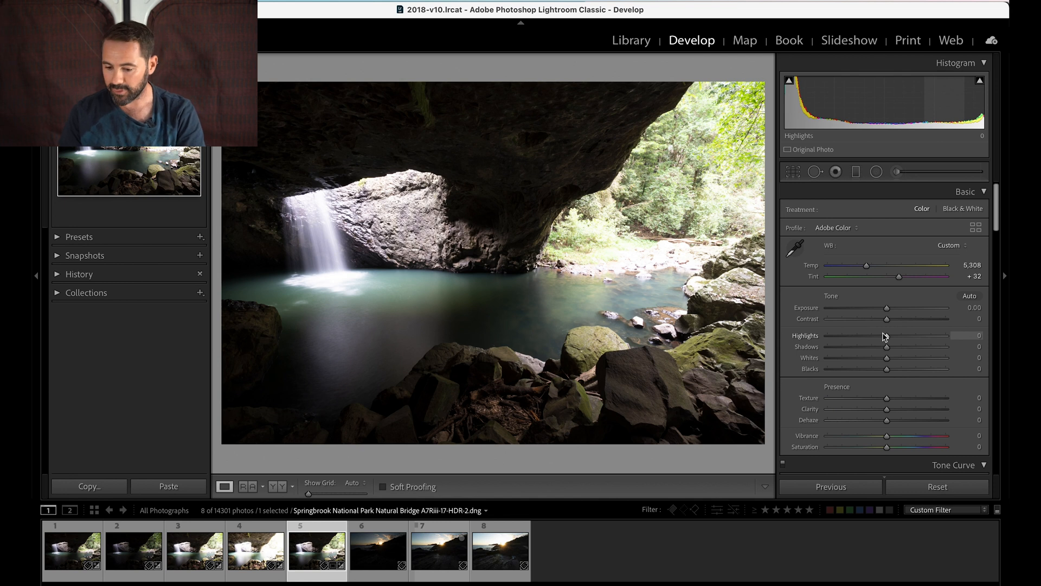
Set Highlights to -85 and Shadows to +64 on the merged HDR image.
{"action": "left_click_drag", "start_coordinate": [905, 335], "coordinate": [855, 335]}
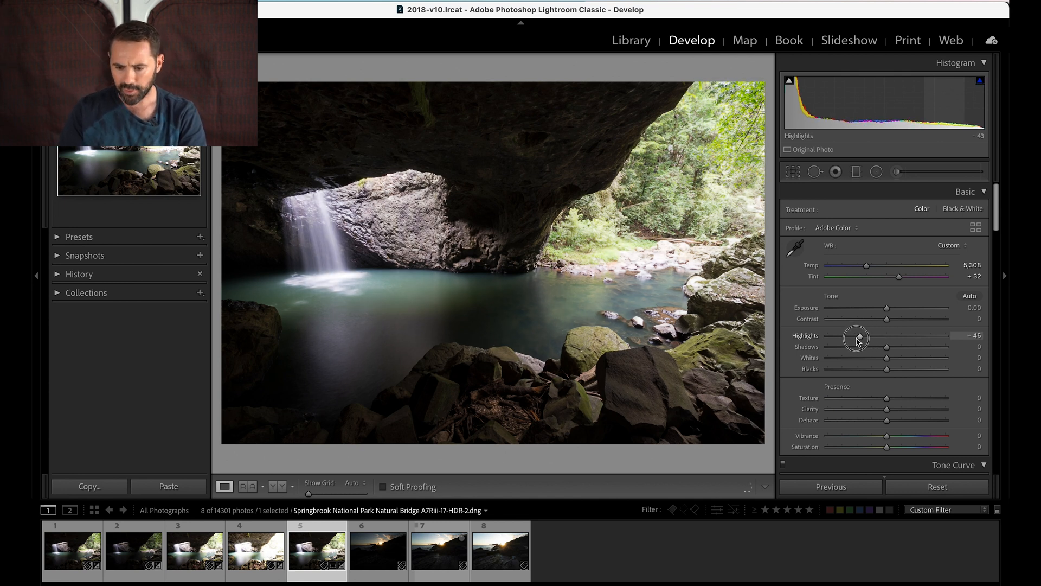
{"action": "left_click_drag", "start_coordinate": [856, 337], "coordinate": [835, 338]}
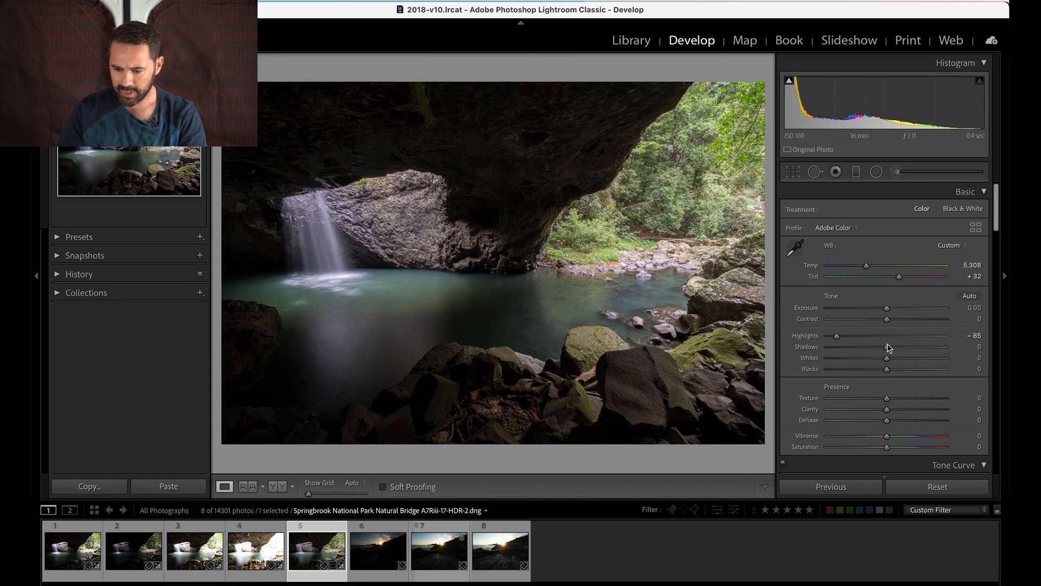
{"action": "left_click_drag", "start_coordinate": [887, 347], "coordinate": [923, 347]}
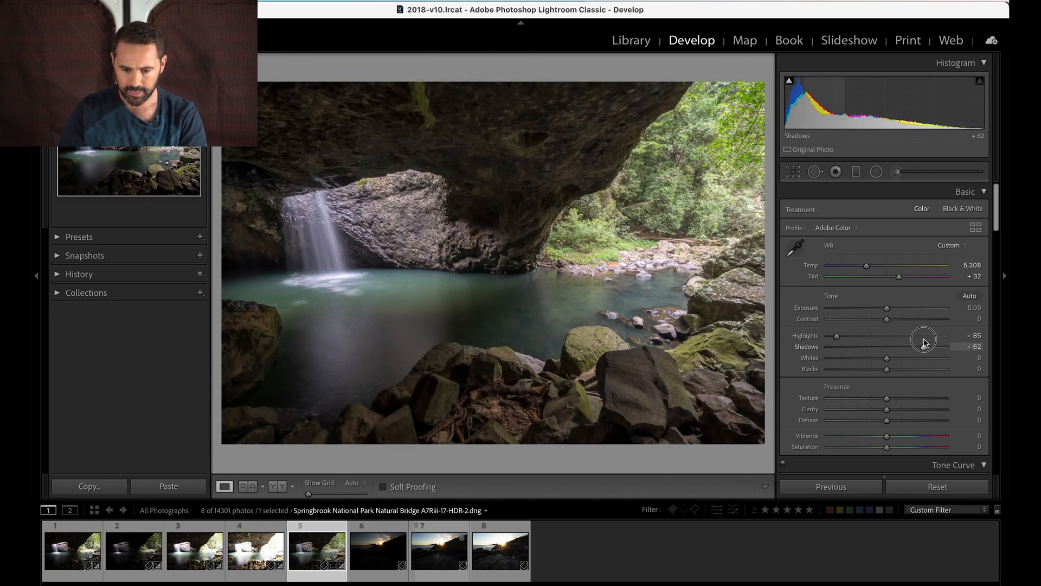
{"action": "left_click_drag", "start_coordinate": [923, 347], "coordinate": [933, 348]}
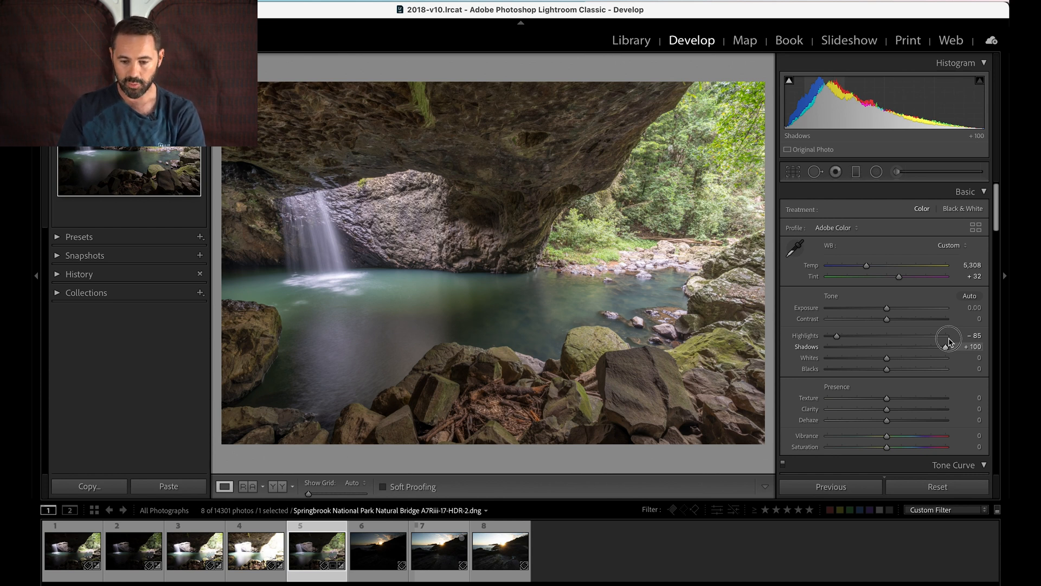
{"action": "left_click_drag", "start_coordinate": [948, 339], "coordinate": [932, 346]}
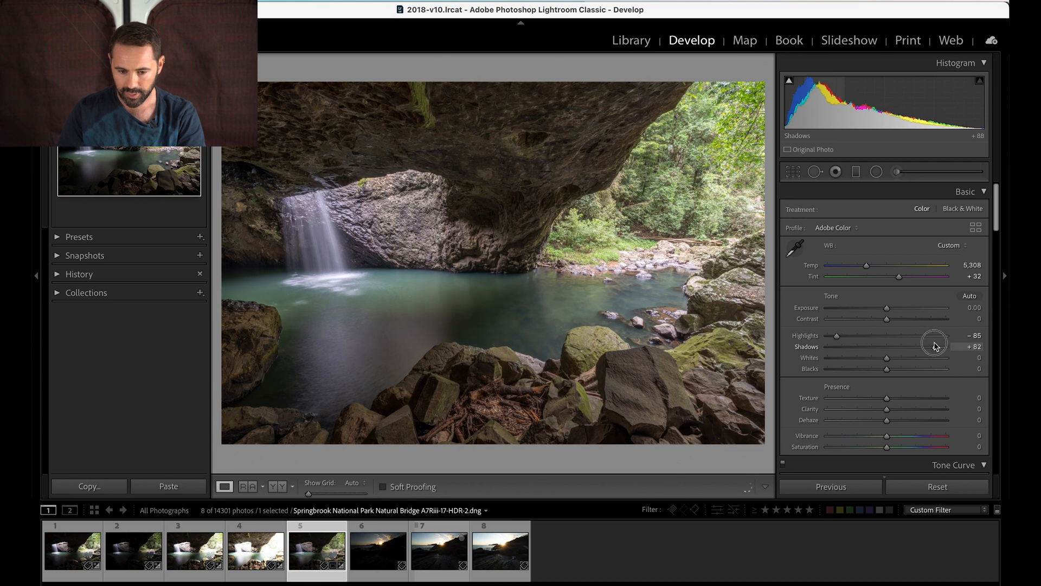
{"action": "left_click_drag", "start_coordinate": [933, 346], "coordinate": [925, 346]}
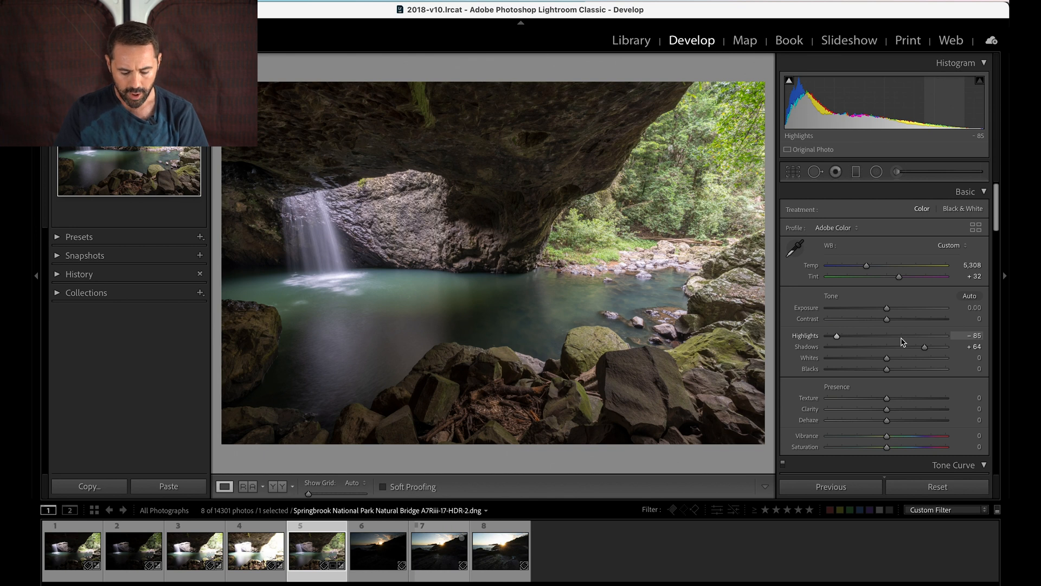
Alt-drag Whites against clipping to settle at +29, with Blacks at -21.
{"action": "left_click_drag", "start_coordinate": [886, 359], "coordinate": [878, 359]}
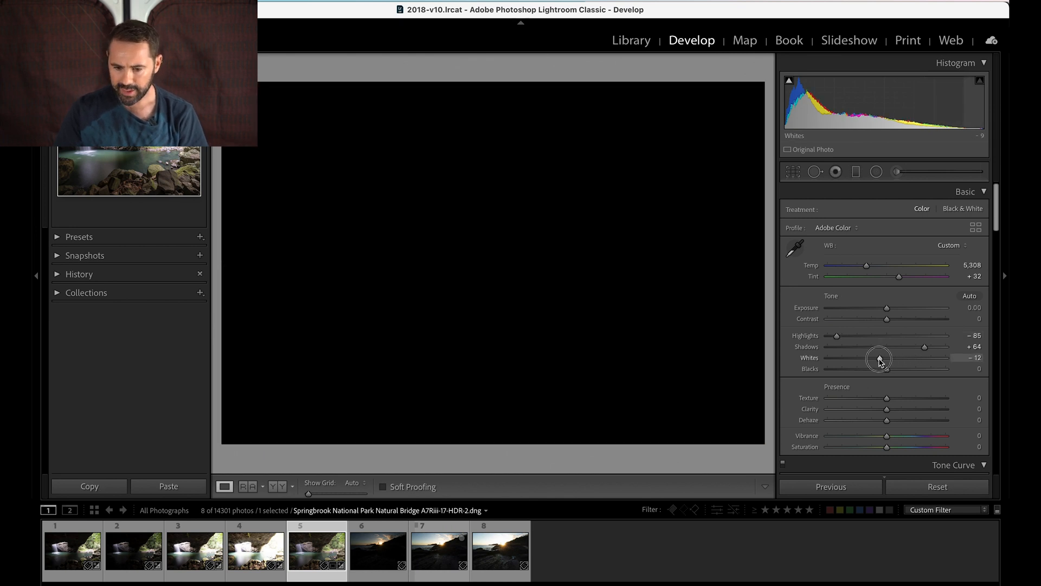
{"action": "left_click_drag", "start_coordinate": [880, 357], "coordinate": [902, 362]}
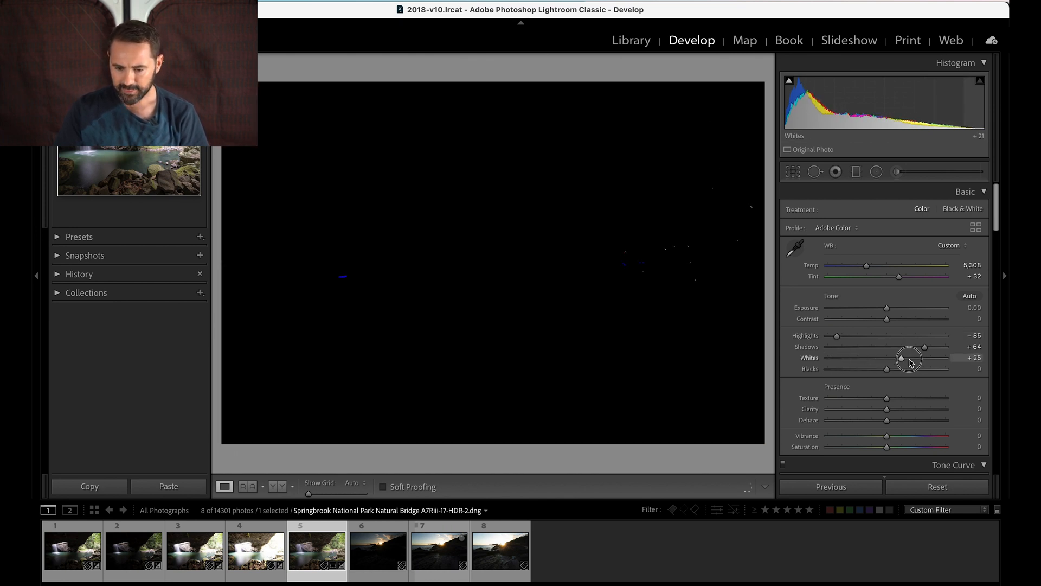
{"action": "left_click_drag", "start_coordinate": [901, 360], "coordinate": [859, 360]}
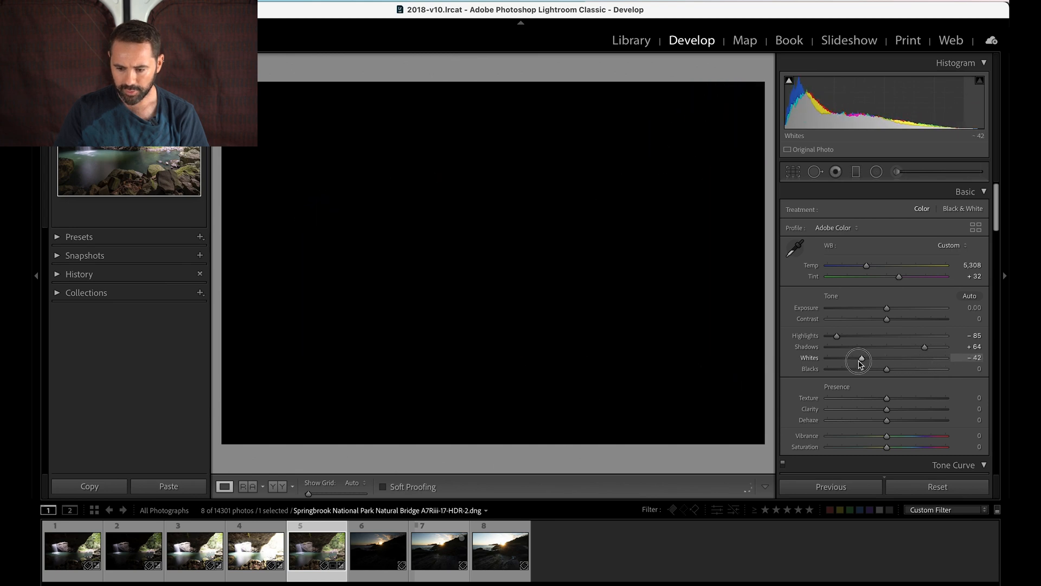
{"action": "left_click_drag", "start_coordinate": [859, 360], "coordinate": [941, 361]}
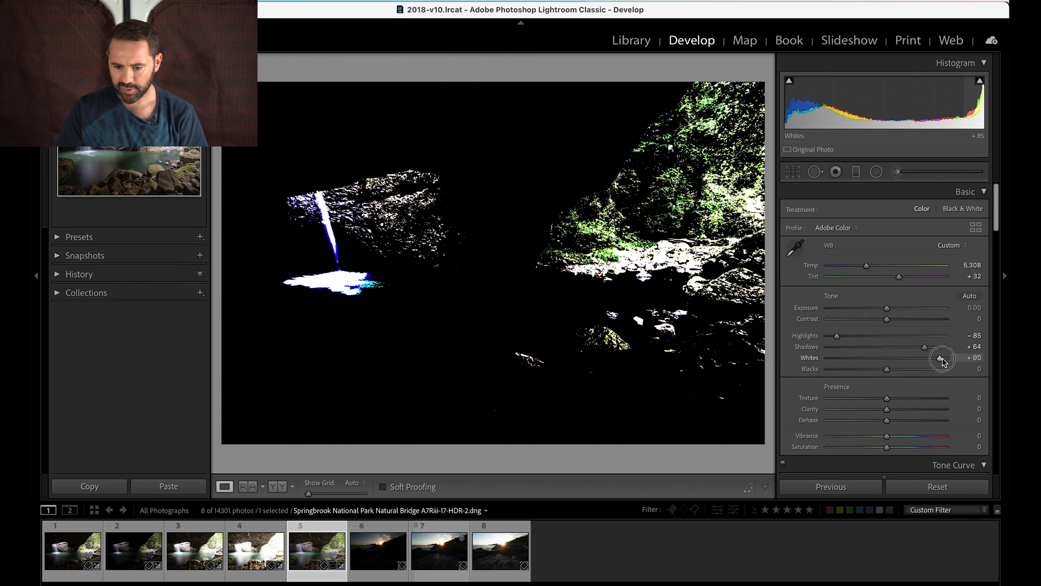
{"action": "left_click_drag", "start_coordinate": [942, 357], "coordinate": [926, 359]}
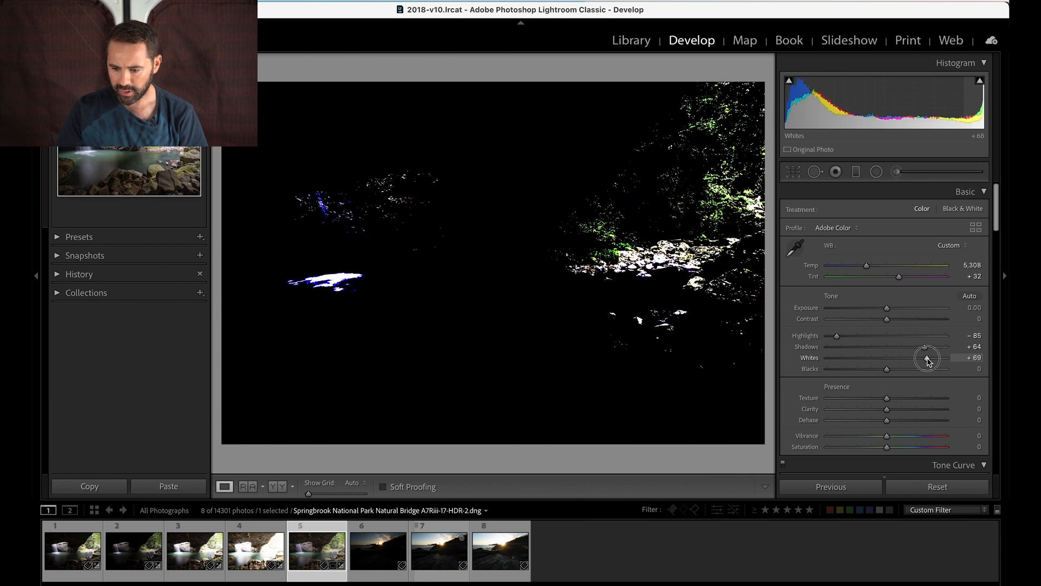
{"action": "left_click_drag", "start_coordinate": [928, 359], "coordinate": [893, 360]}
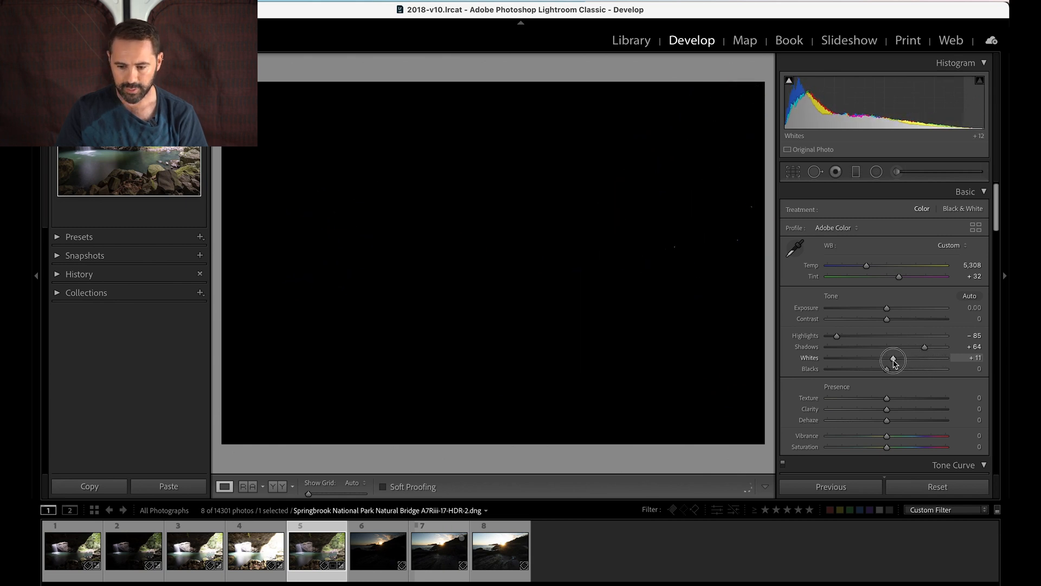
{"action": "left_click_drag", "start_coordinate": [870, 356], "coordinate": [907, 357]}
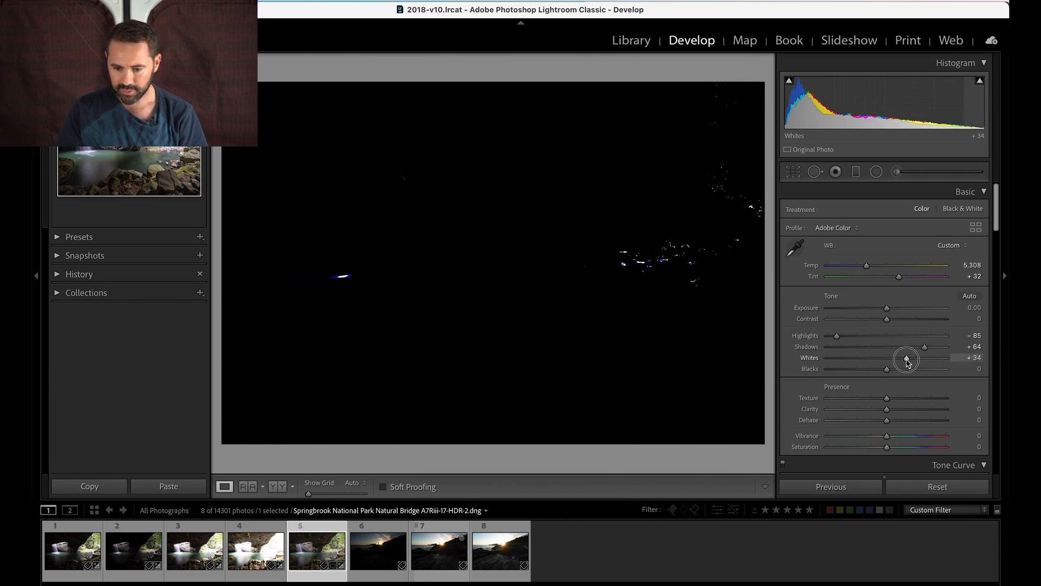
{"action": "left_click_drag", "start_coordinate": [907, 359], "coordinate": [886, 371]}
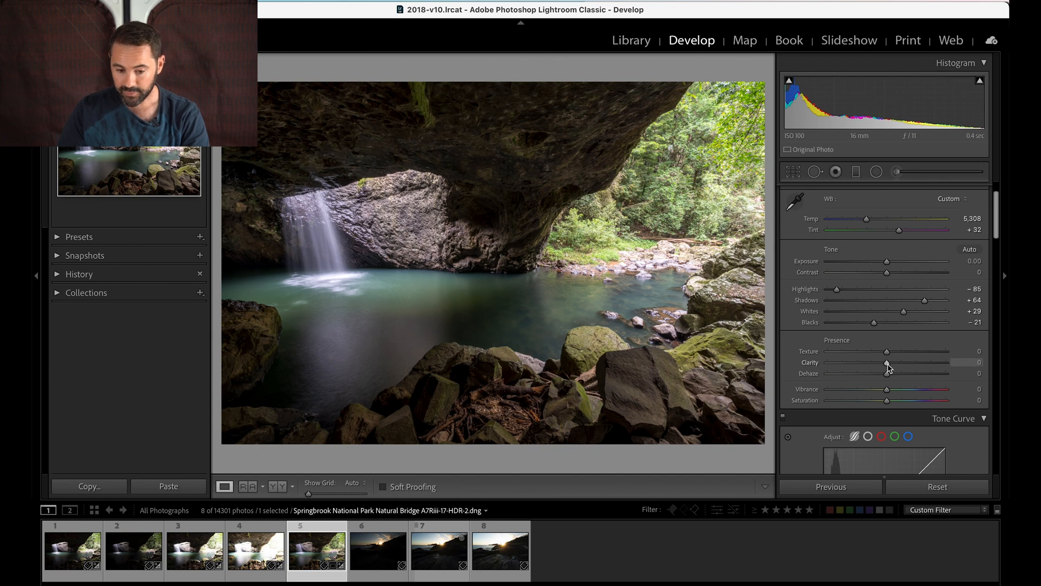
Set Clarity +4, Texture +1, Vibrance +21 and Saturation -26.
{"action": "left_click_drag", "start_coordinate": [886, 362], "coordinate": [891, 363]}
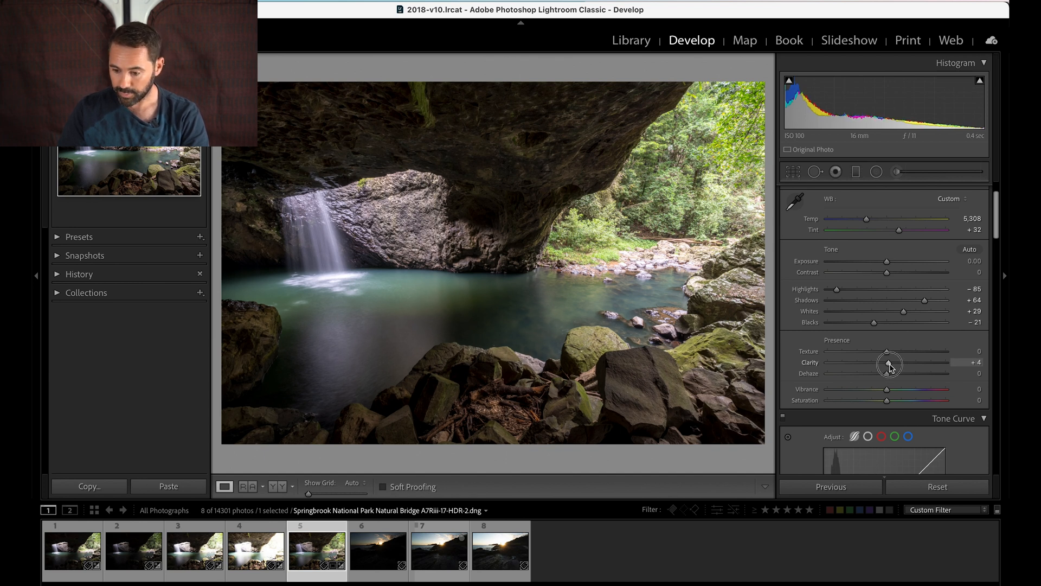
{"action": "left_click_drag", "start_coordinate": [890, 362], "coordinate": [888, 351]}
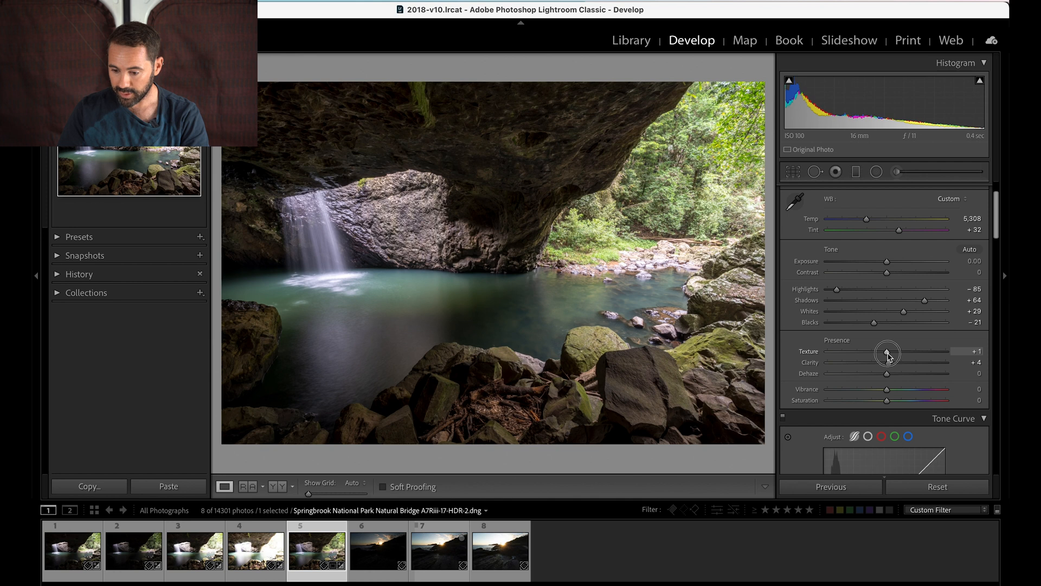
{"action": "left_click_drag", "start_coordinate": [886, 372], "coordinate": [895, 368]}
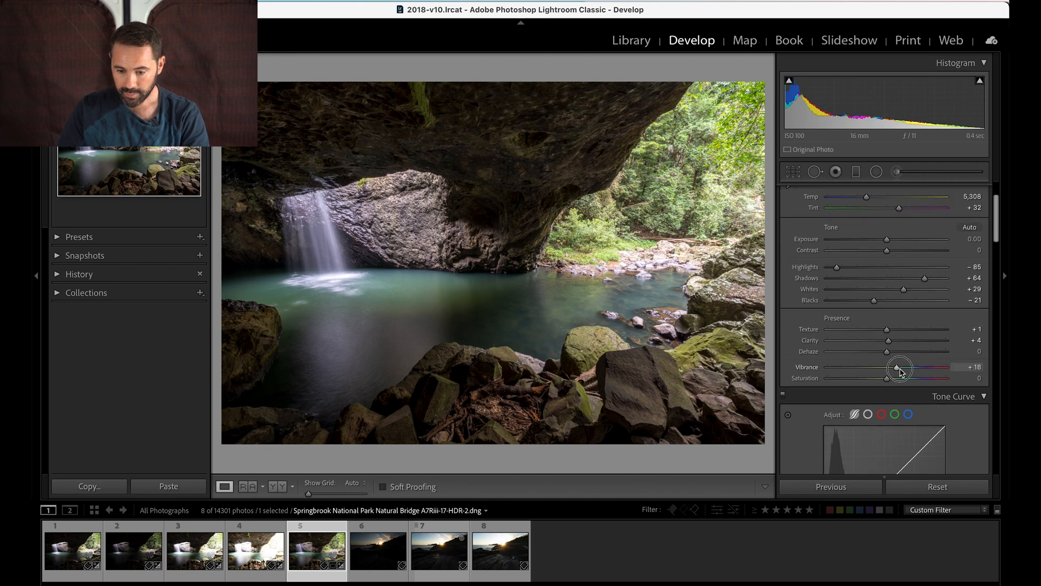
{"action": "left_click_drag", "start_coordinate": [886, 378], "coordinate": [871, 378]}
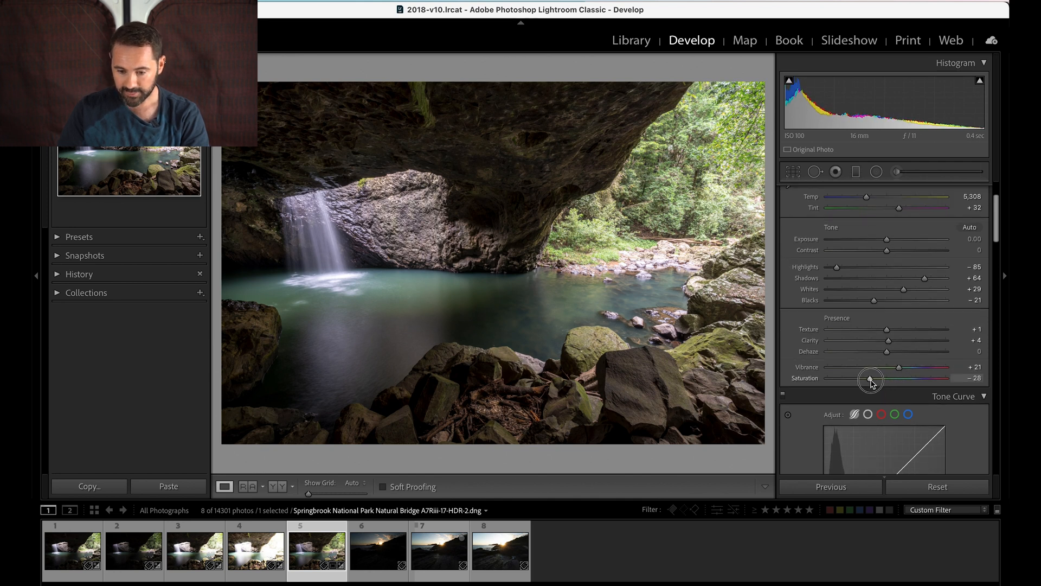
{"action": "left_click_drag", "start_coordinate": [871, 379], "coordinate": [874, 380]}
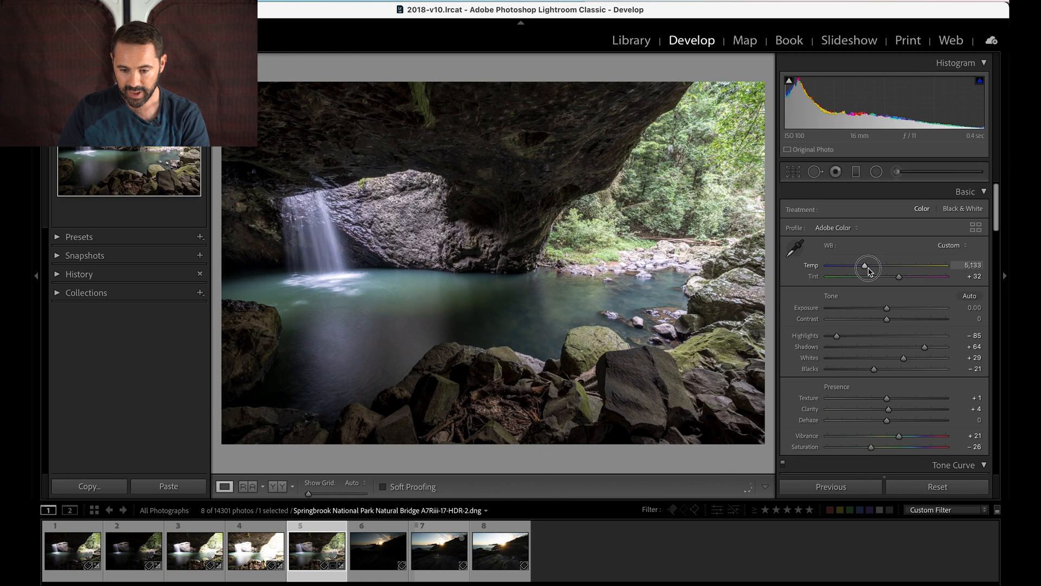
Cool the white balance slightly by lowering Temp from 5,308 to 5,163.
{"action": "left_click_drag", "start_coordinate": [867, 268], "coordinate": [870, 268]}
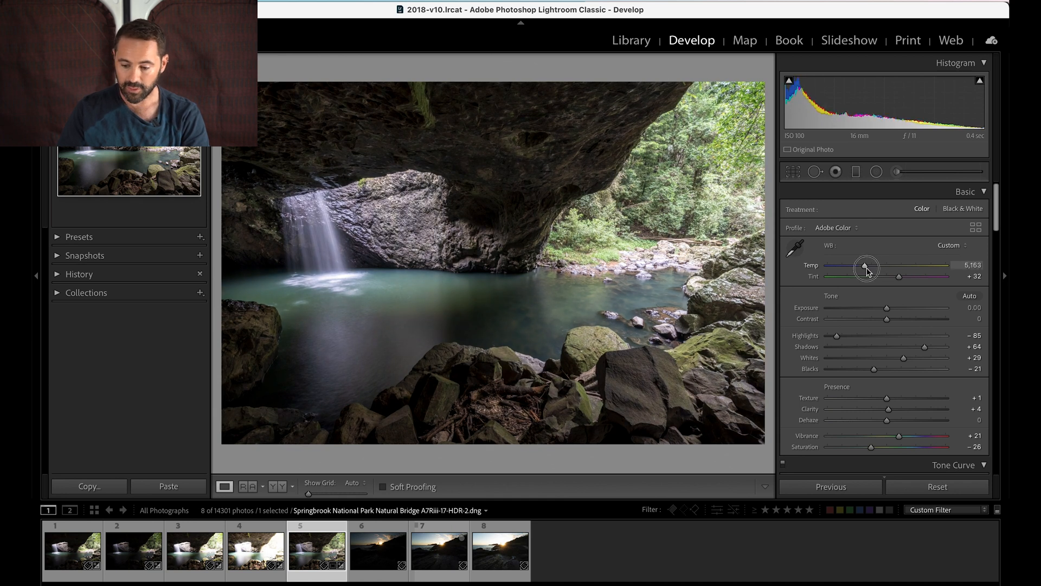
{"action": "left_click_drag", "start_coordinate": [866, 269], "coordinate": [864, 264]}
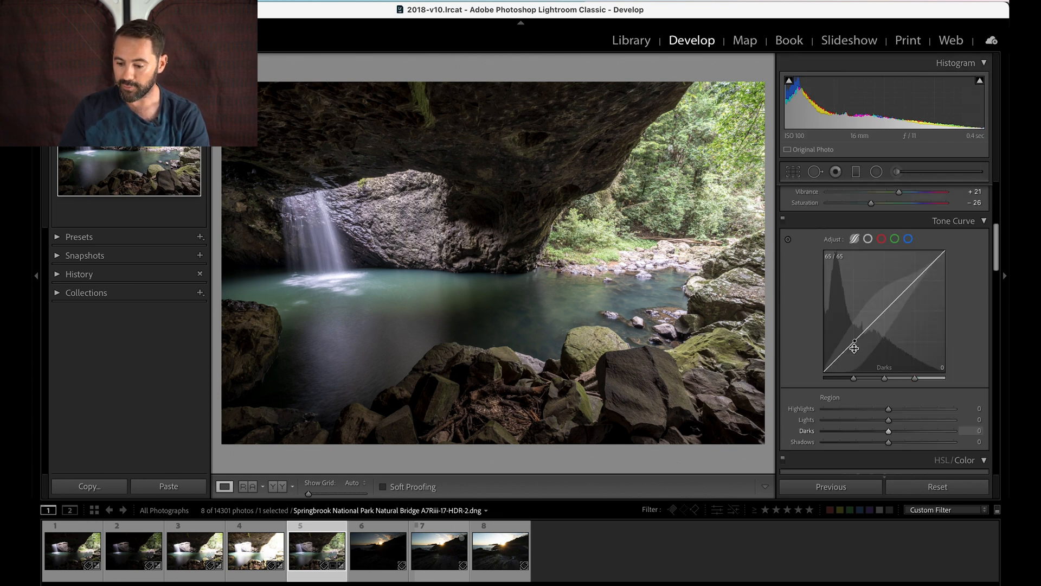
{"action": "left_click", "coordinate": [952, 220]}
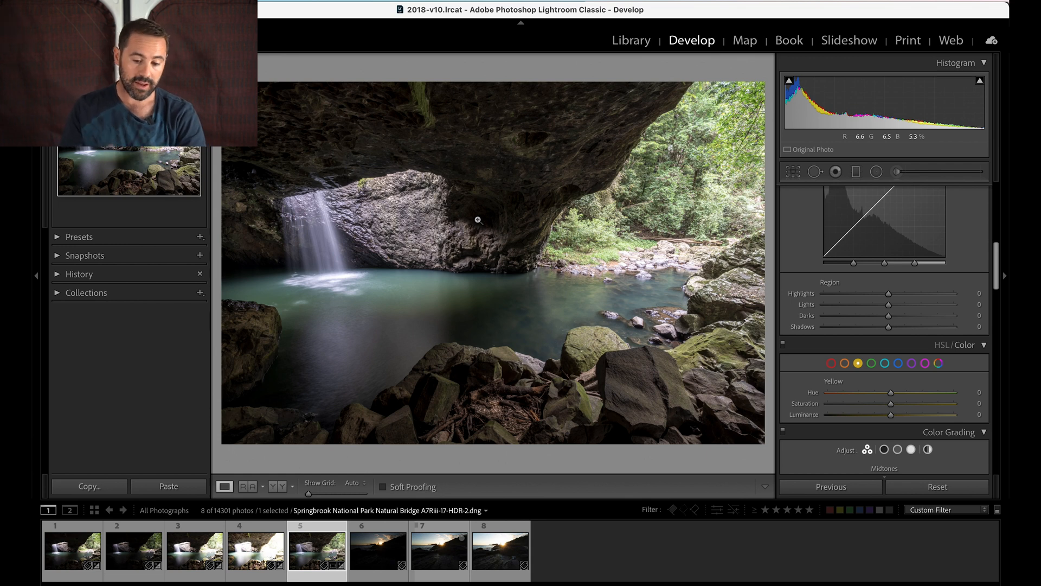
{"action": "mouse_move", "coordinate": [549, 268]}
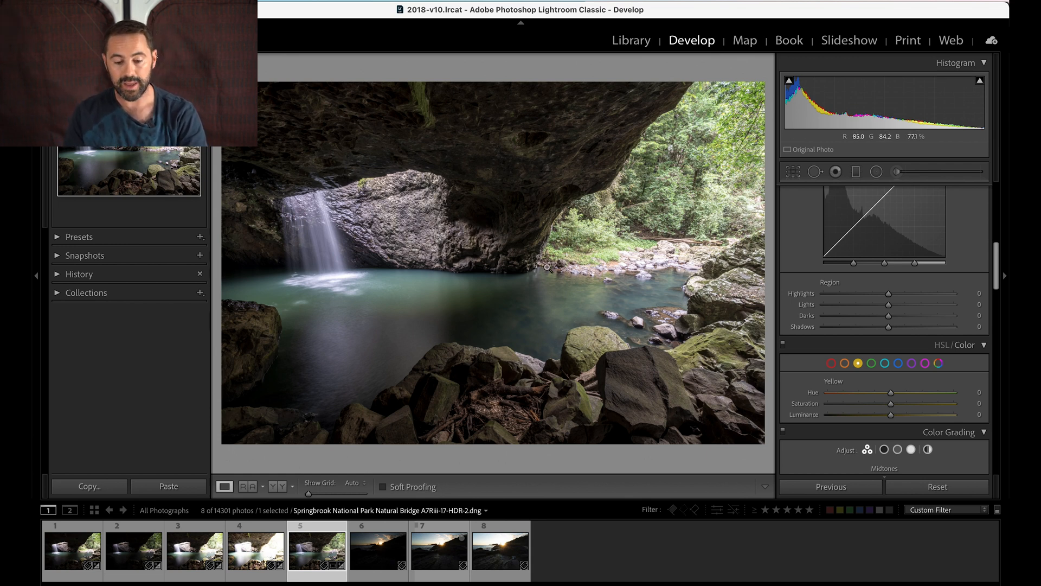